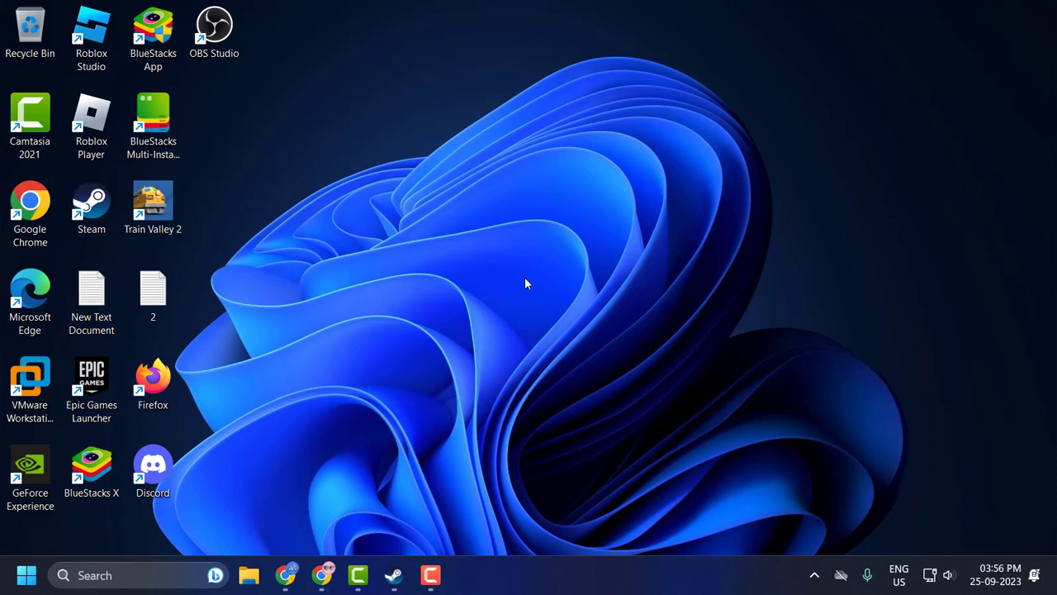
mouse_move(647, 303)
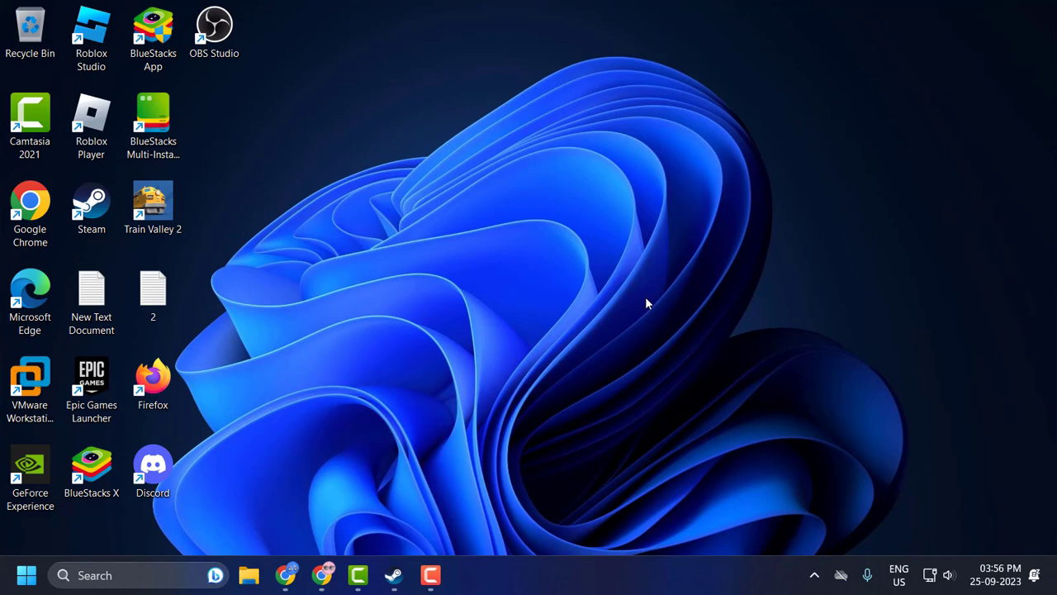
mouse_move(634, 298)
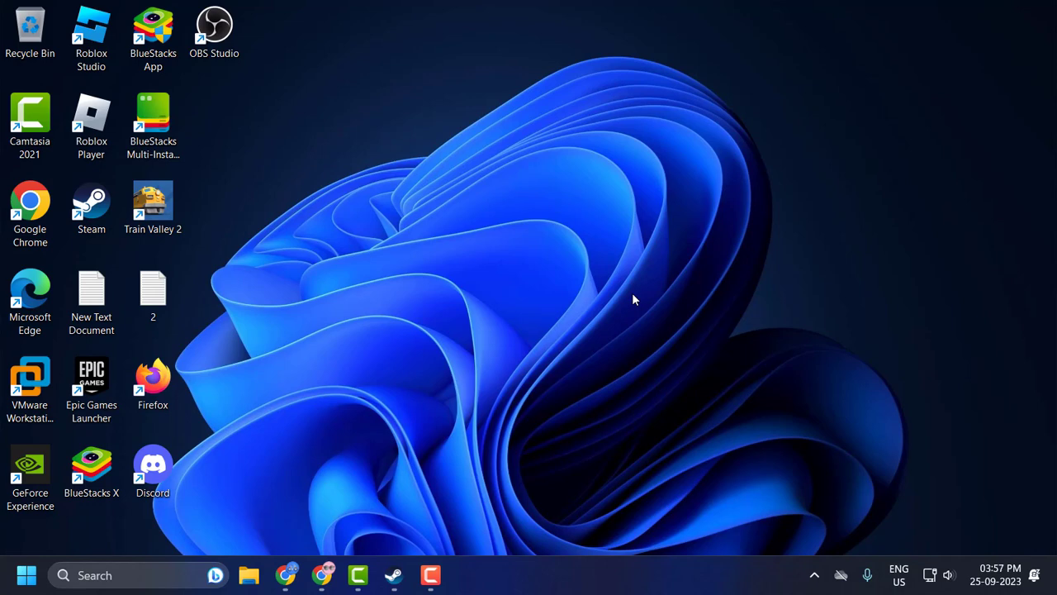
mouse_move(446, 535)
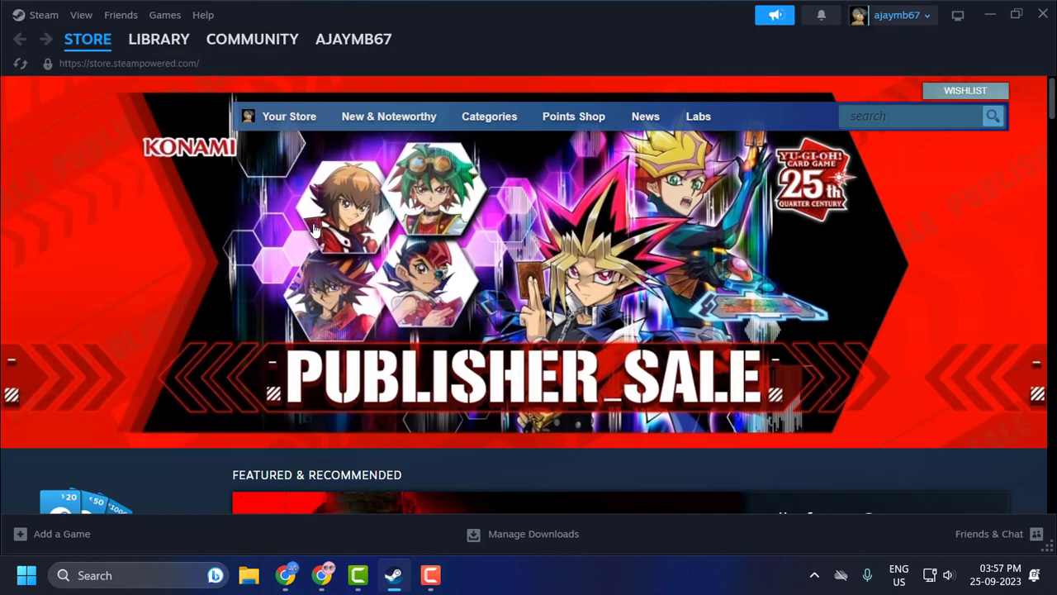
Open the Properties dialog for Clicker Heroes from the Steam library.
click(158, 38)
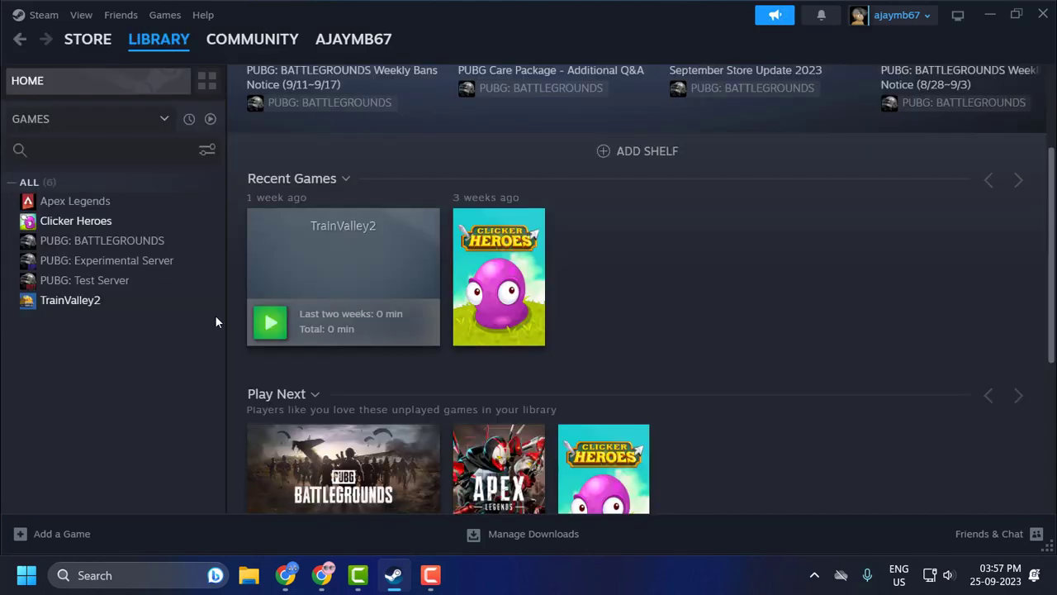
mouse_move(236, 321)
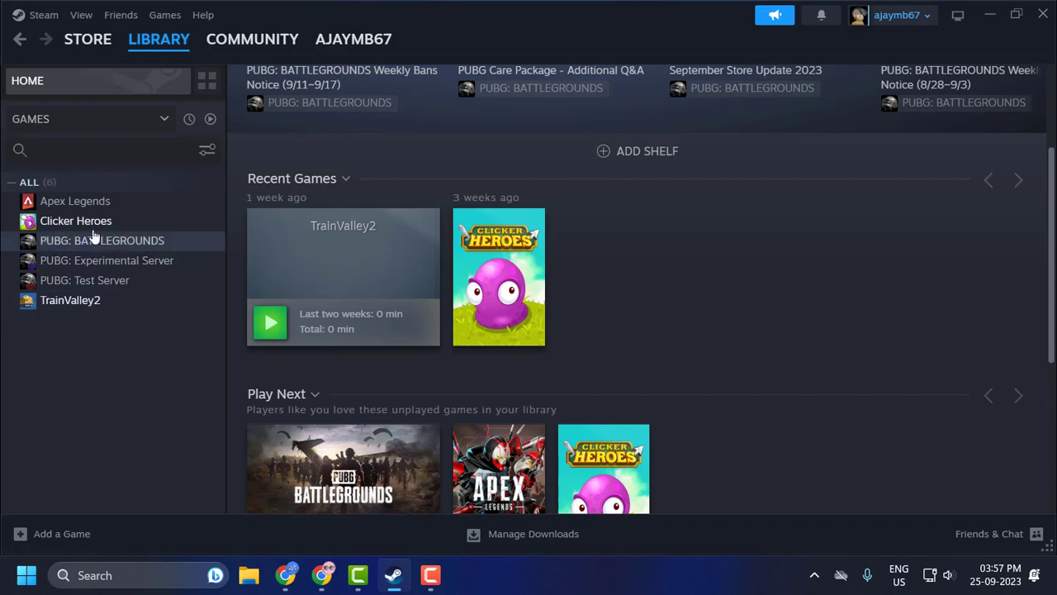
right_click(76, 221)
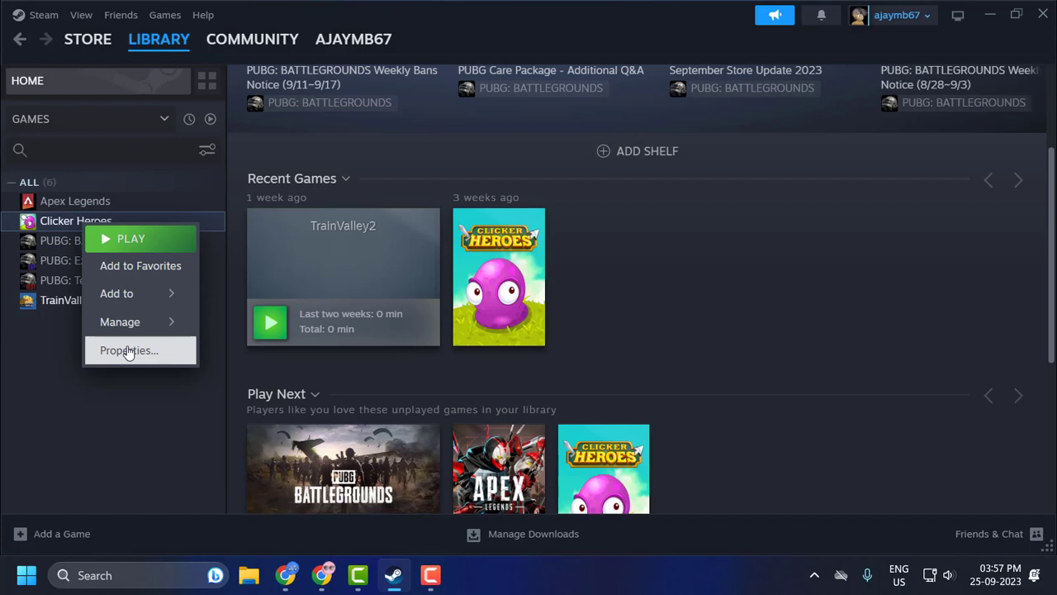
click(129, 350)
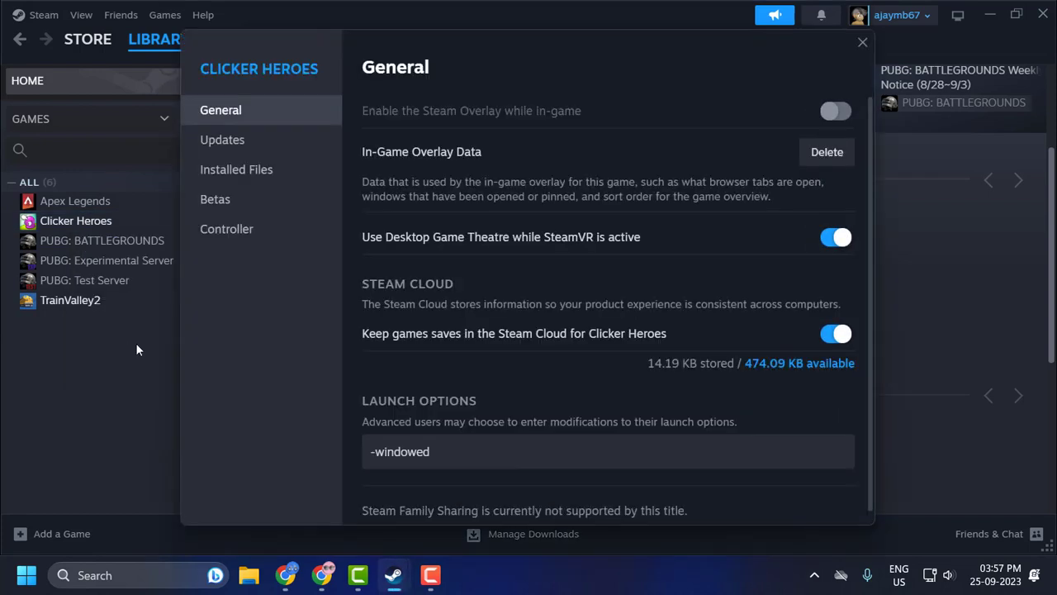
mouse_move(222, 140)
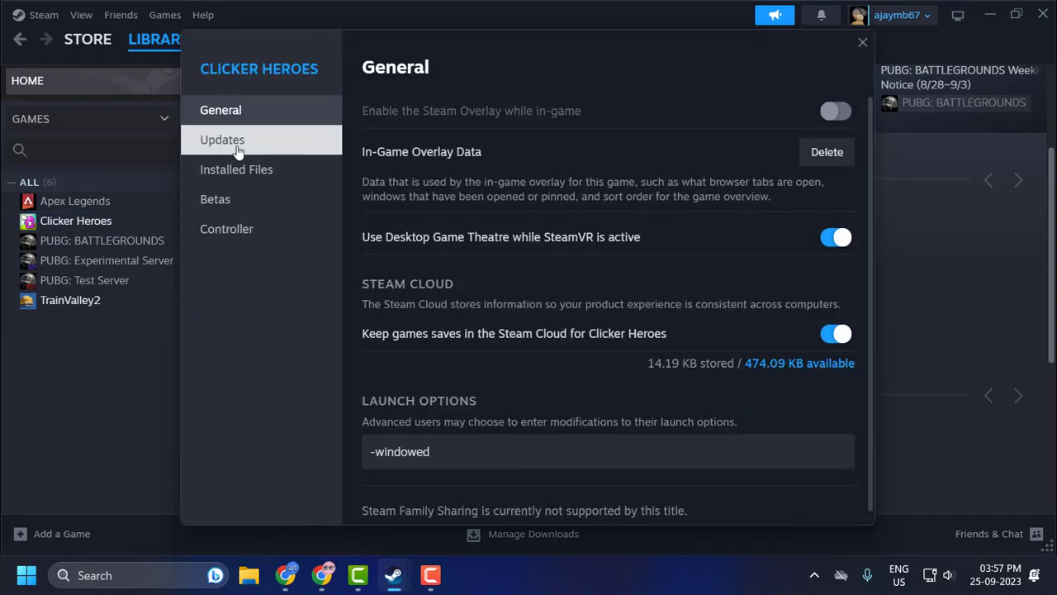
View the Updates page showing App ID 363970 and Build ID 7773453.
click(222, 139)
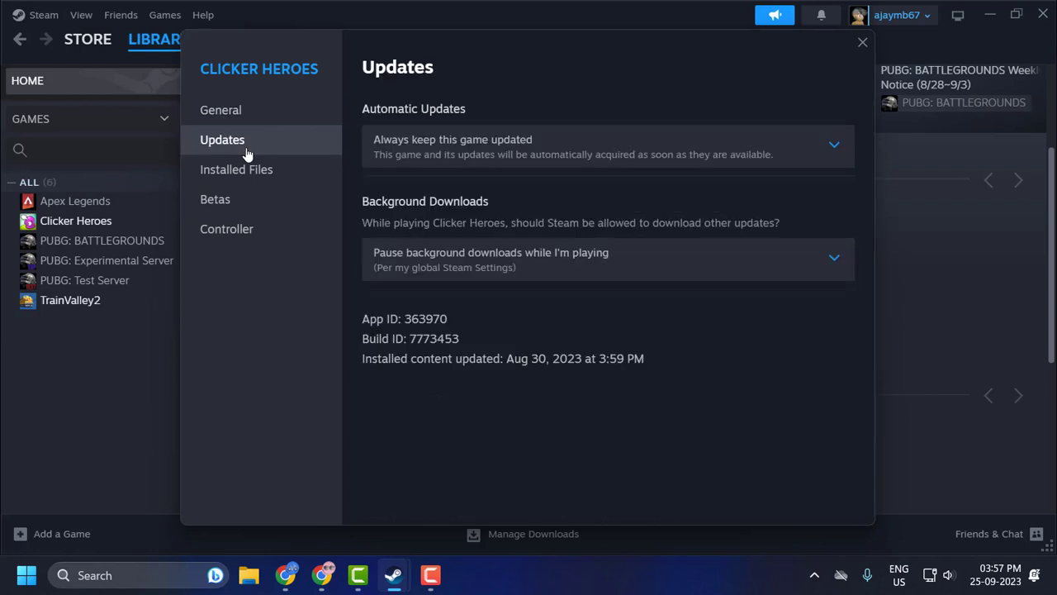
mouse_move(396, 345)
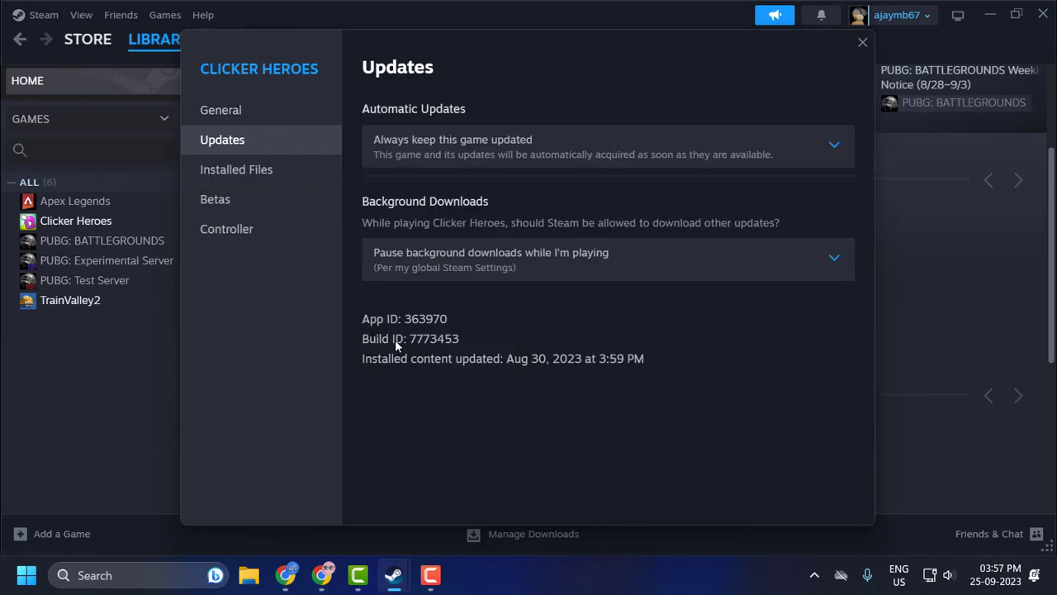
mouse_move(473, 339)
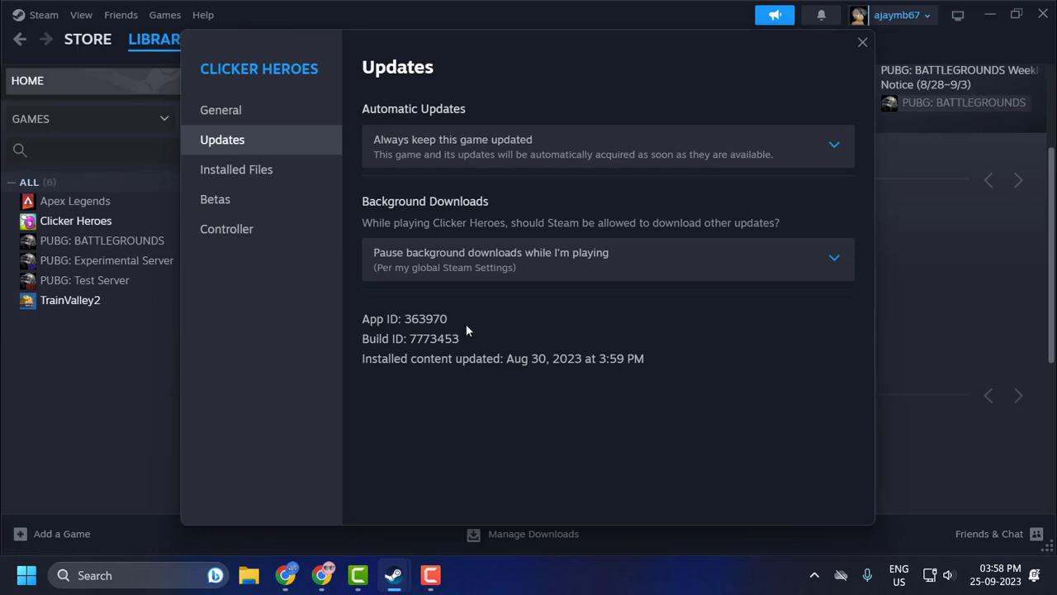
mouse_move(399, 355)
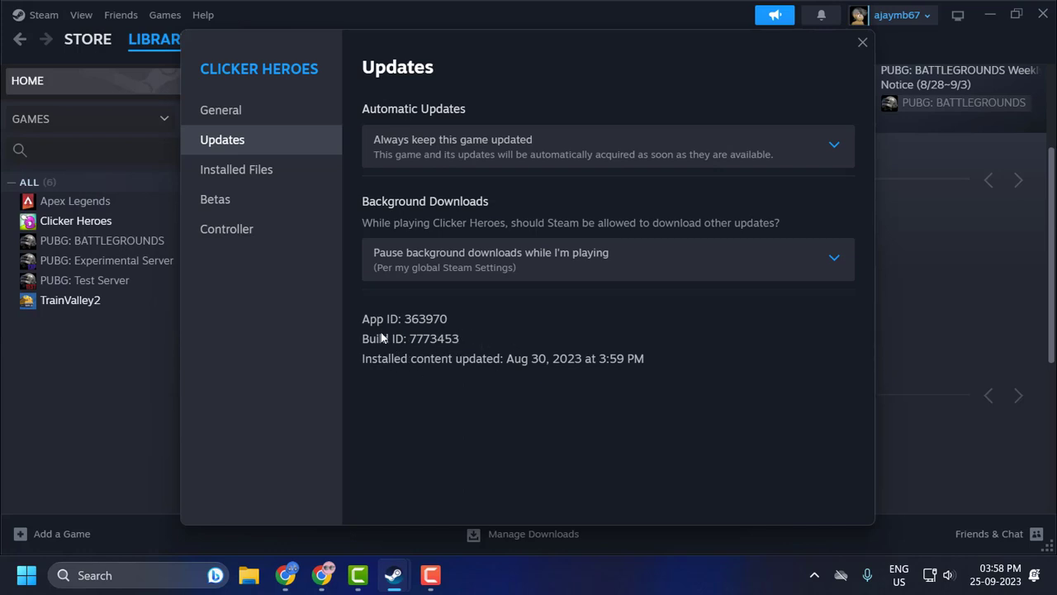
mouse_move(416, 345)
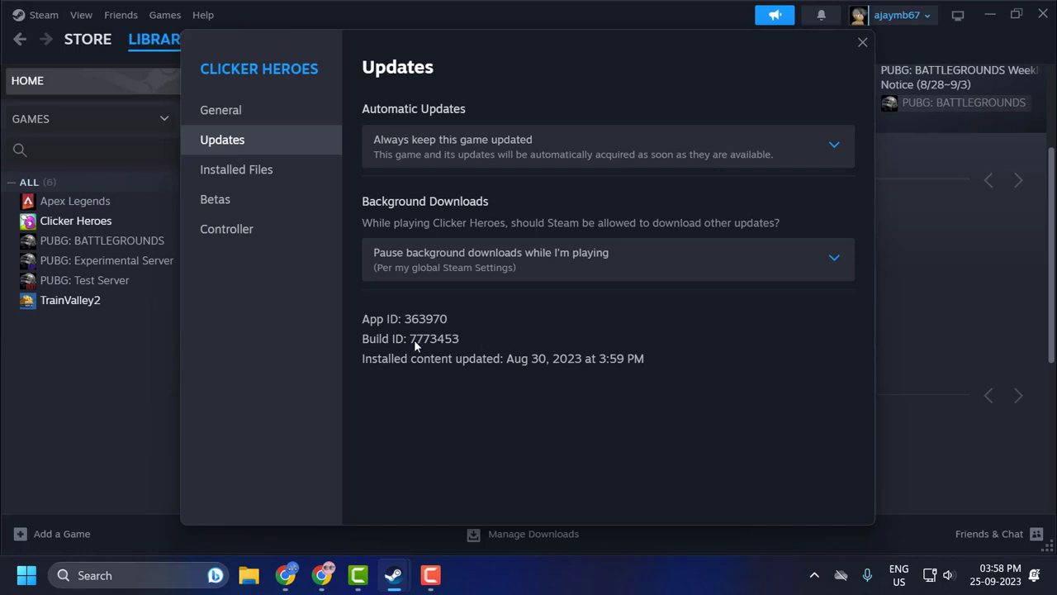